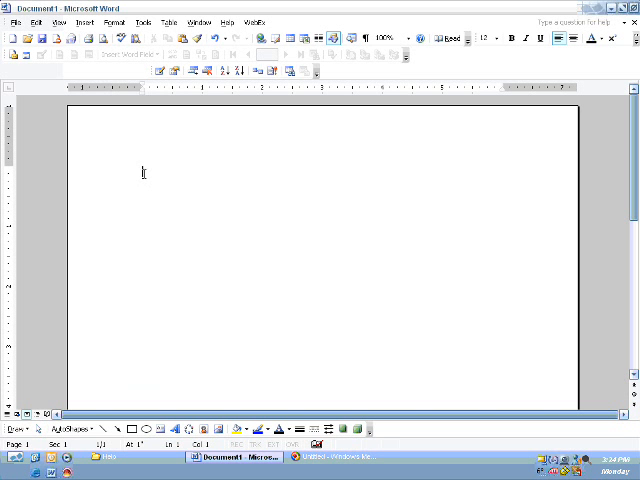
# Write 'Hello,', 'Here is the link to the Independent Living Resource Centre', and 'Thanks' on separate lines.
pyautogui.write('Hello,')
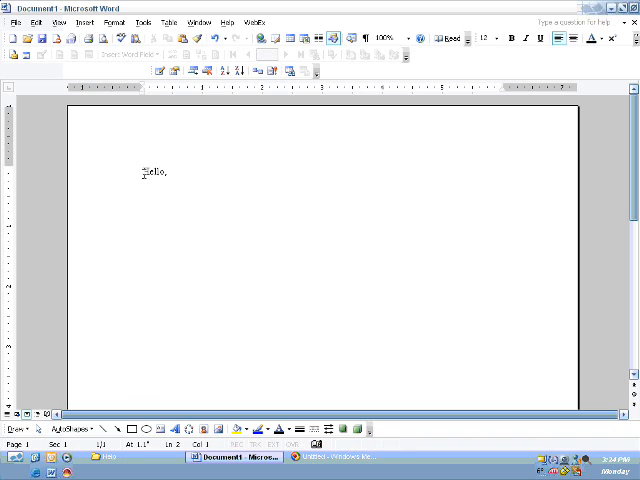
pyautogui.write('Here is the link to the Independent Liv')
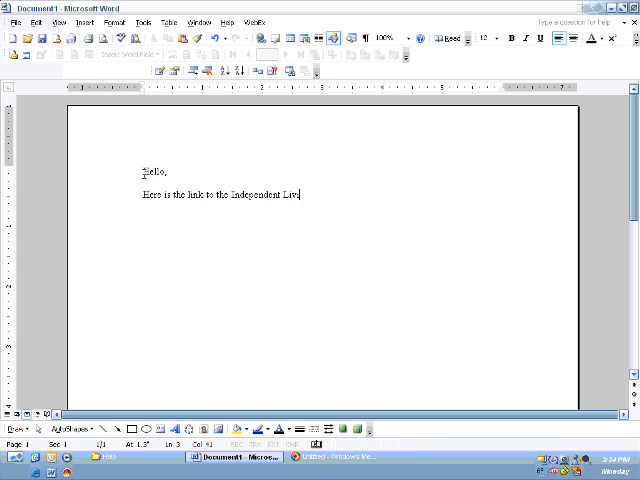
pyautogui.write('ng Resource')
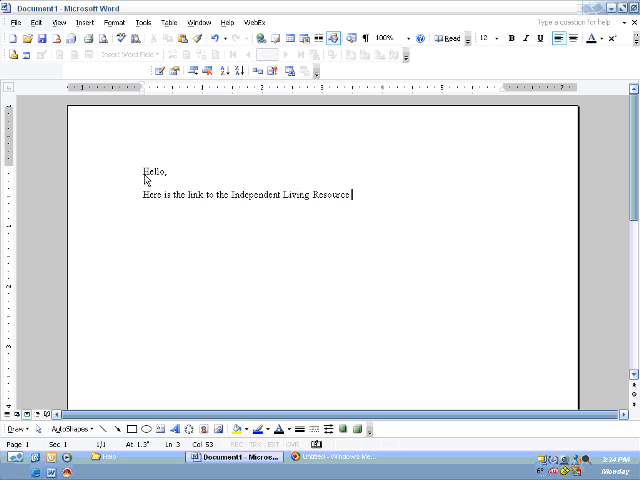
pyautogui.write('Centre')
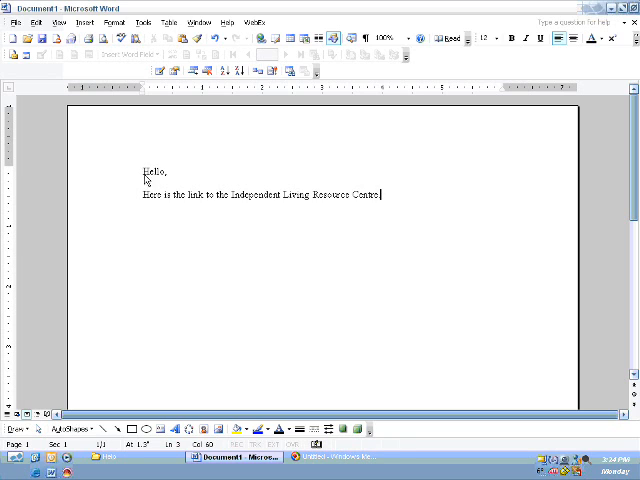
pyautogui.write('Thanks,')
pyautogui.write('ML')
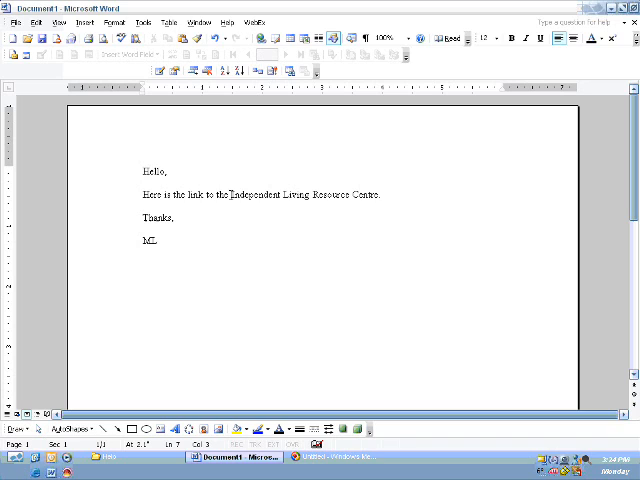
# Select the words 'Independent Living Resource Centre' in the second line.
pyautogui.click(228, 194)
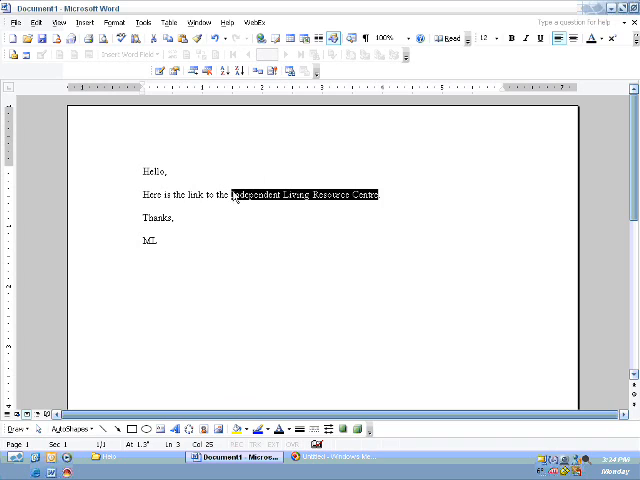
pyautogui.moveTo(372, 204)
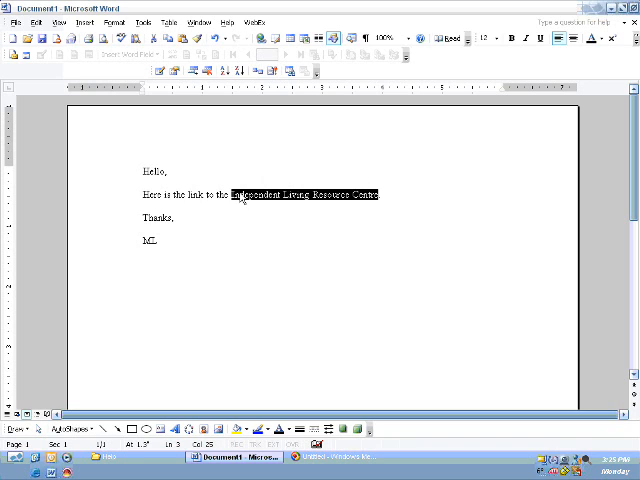
# Bring up the Insert Hyperlink settings for the selected text from its context menu.
pyautogui.rightClick(244, 192)
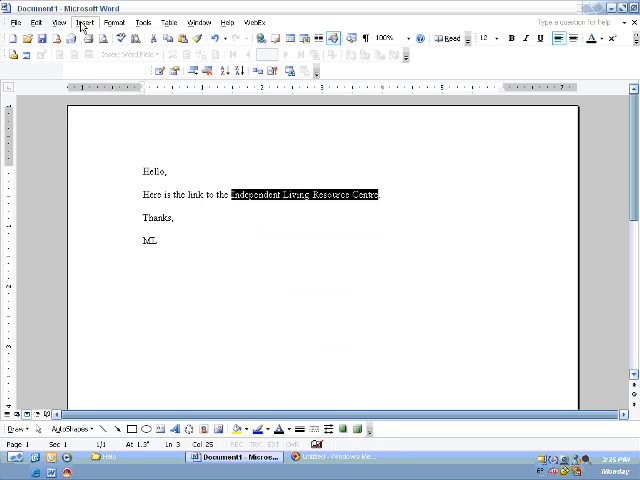
pyautogui.click(84, 24)
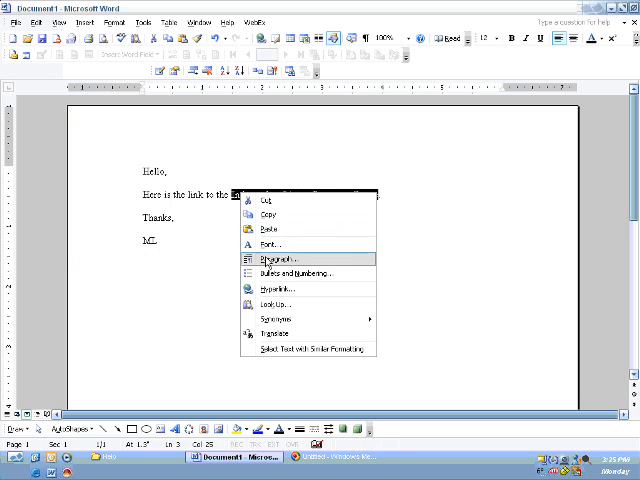
pyautogui.click(280, 288)
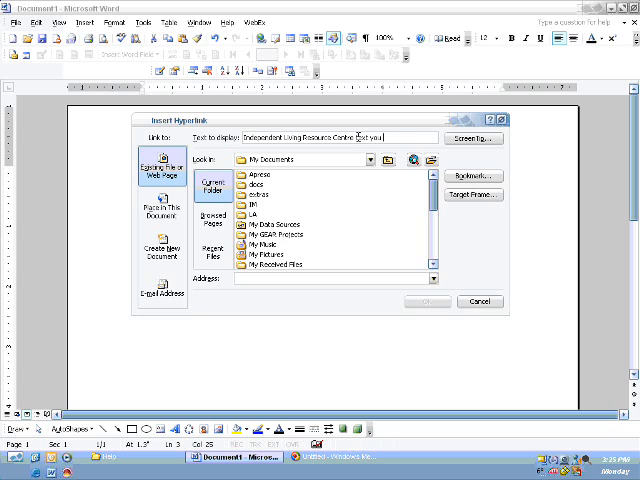
# Fill the website address into the Address box as the link target.
pyautogui.write('want')
pyautogui.click(332, 278)
pyautogui.write('http://www.ilrc.mb.ca')
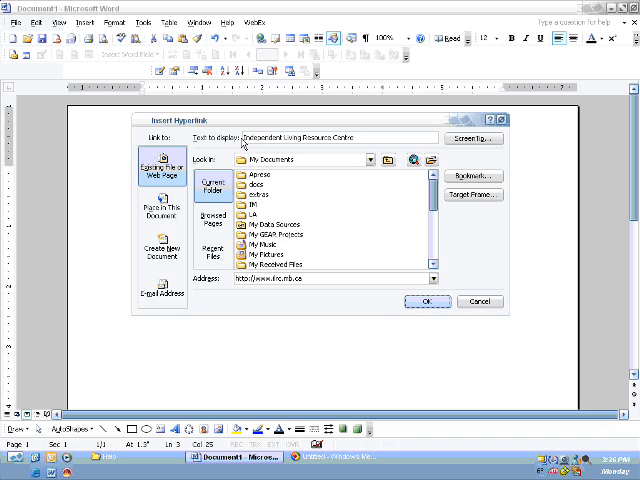
pyautogui.moveTo(230, 290)
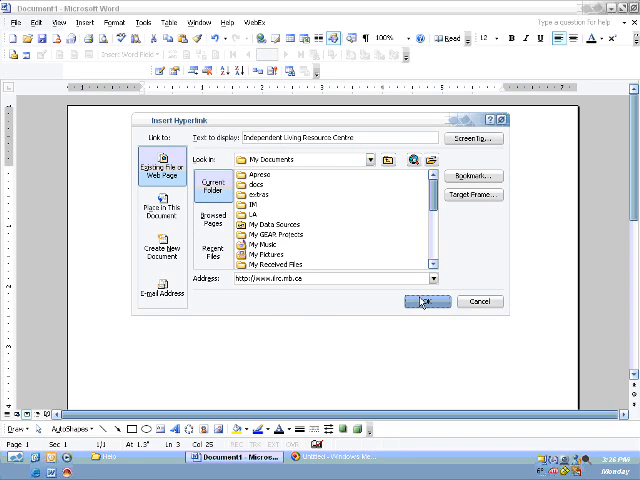
# Confirm the hyperlink, then follow it so the website opens in Internet Explorer.
pyautogui.click(426, 300)
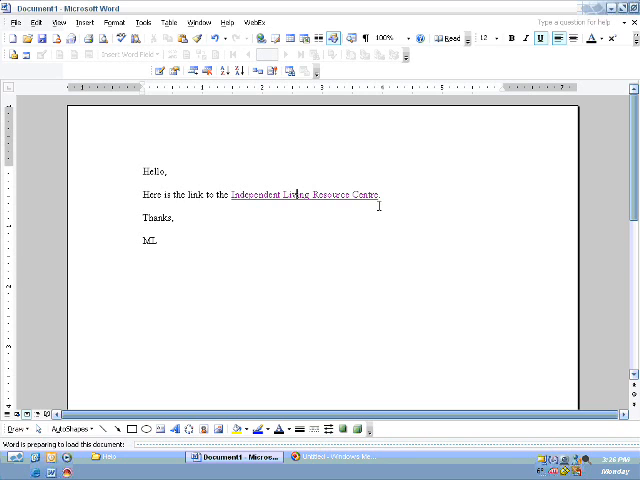
pyautogui.click(304, 196)
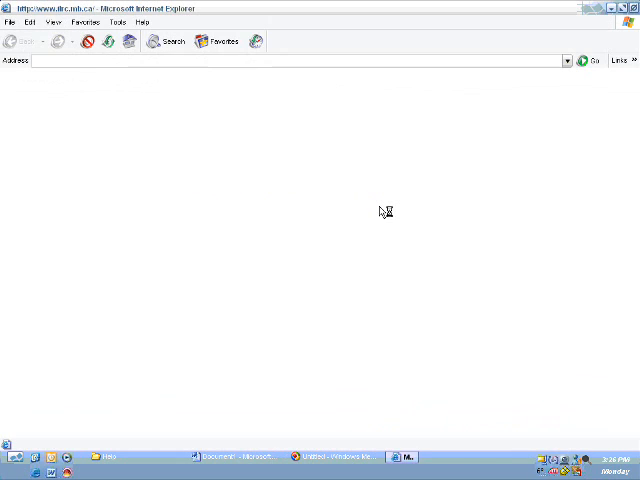